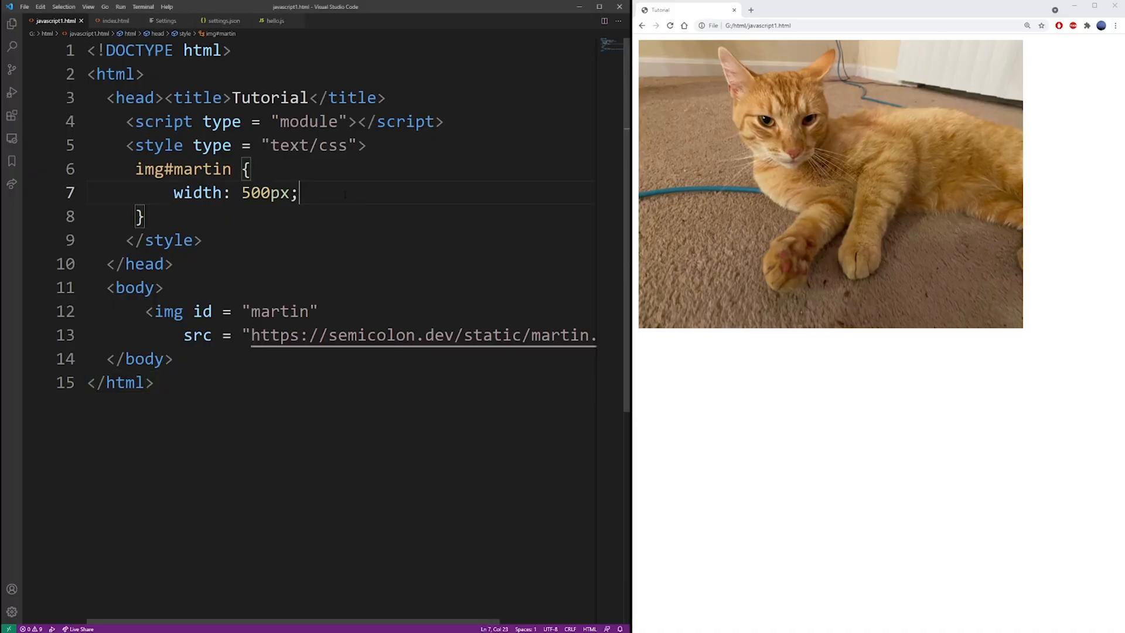
Place the caret at the end of the width: 500px line in the img#martin rule.
double_click(279, 310)
text(box-shad)
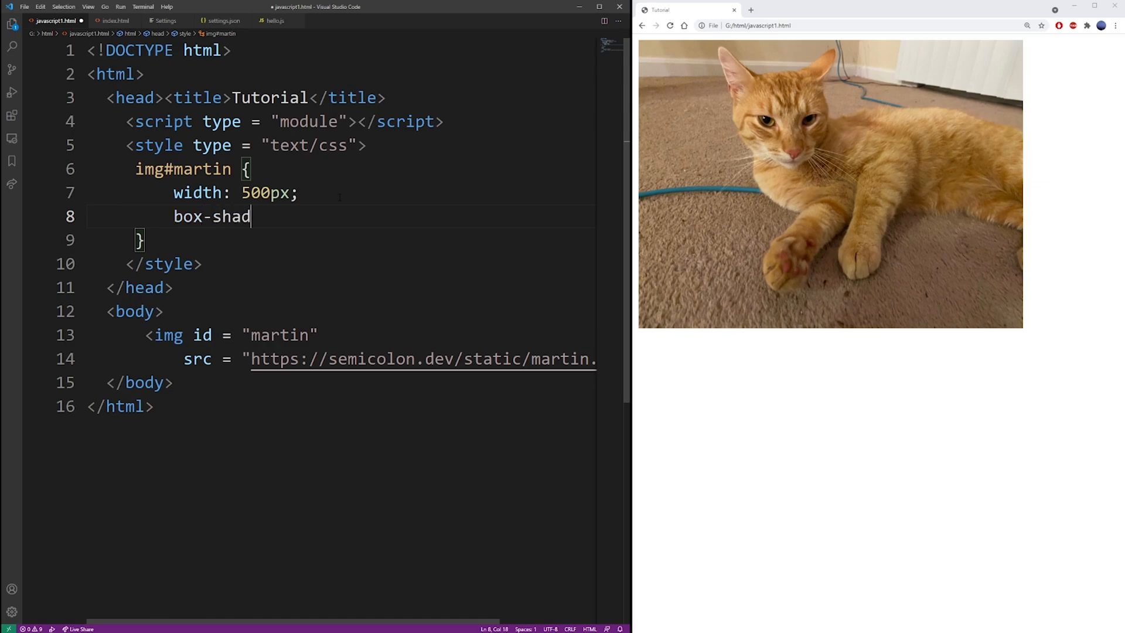
Complete the declaration box-shadow: 0 0 20px #000000;.
text(ow:)
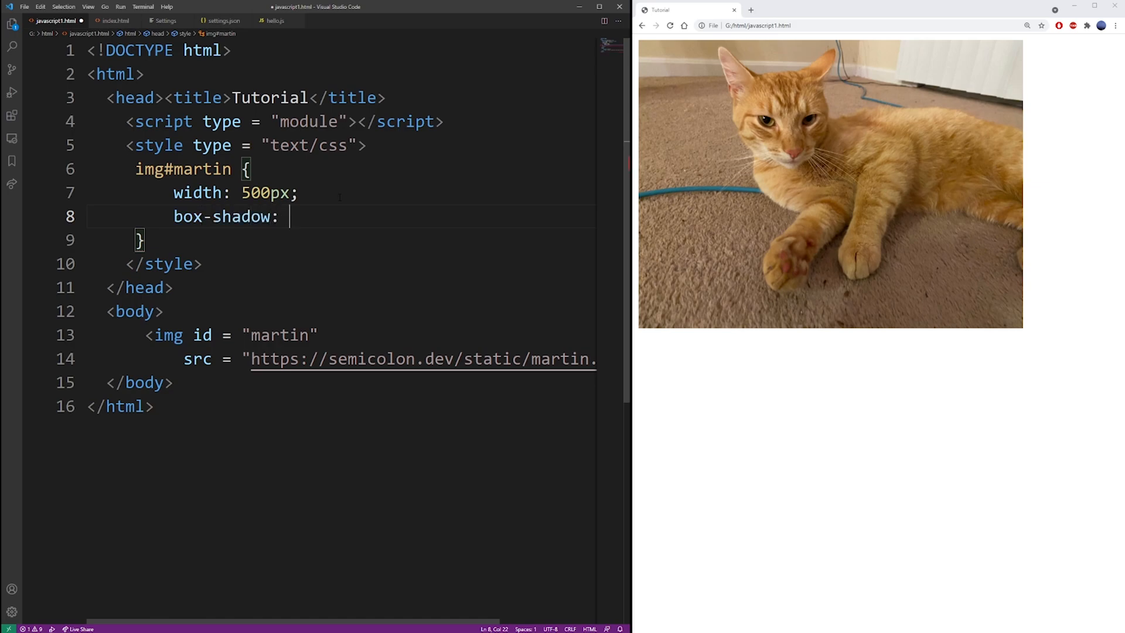
text(0 0)
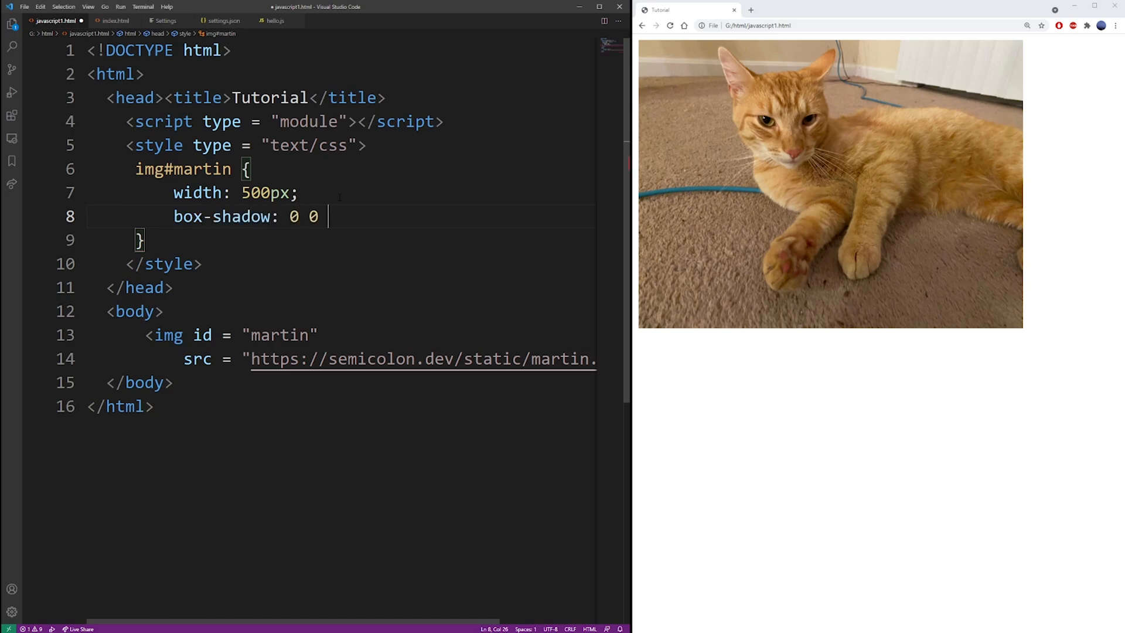
text(20)
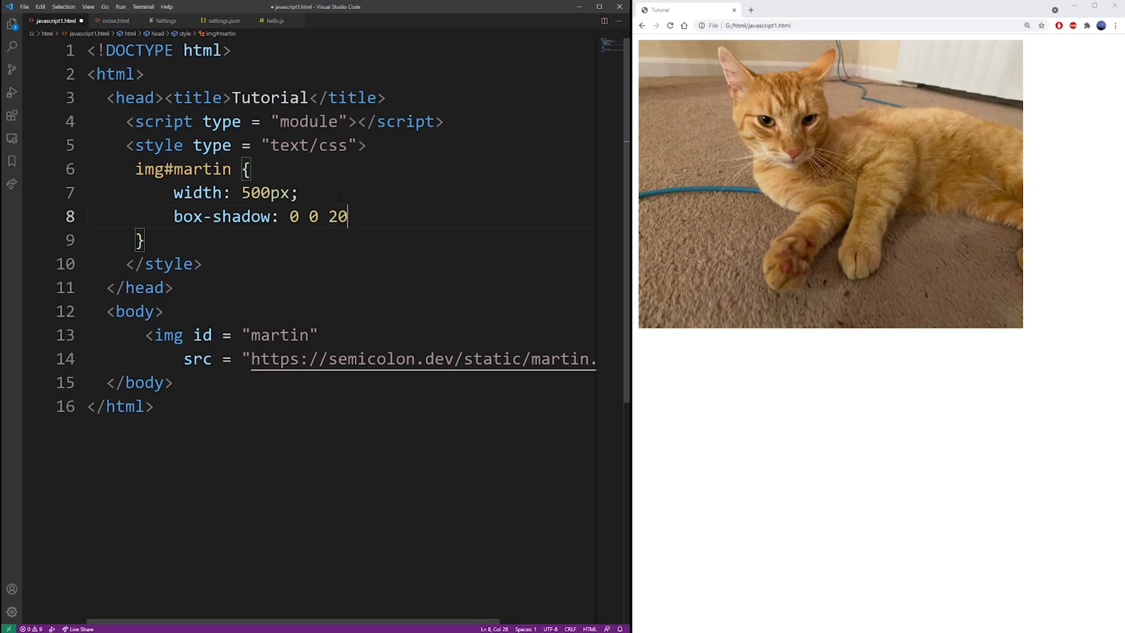
text(px #00)
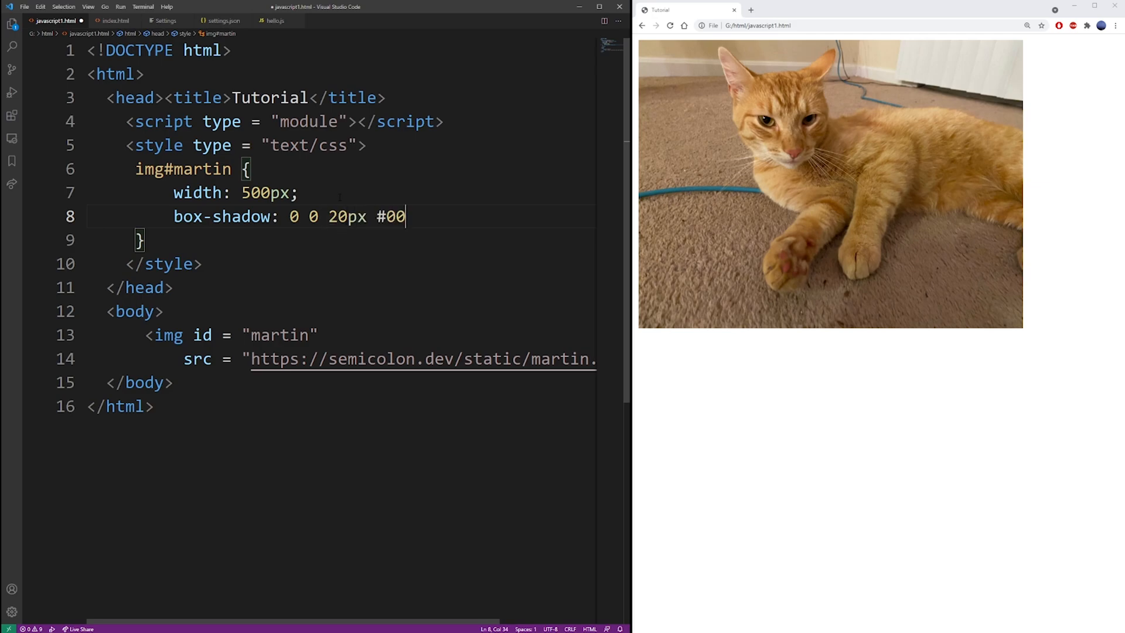
text(0000;)
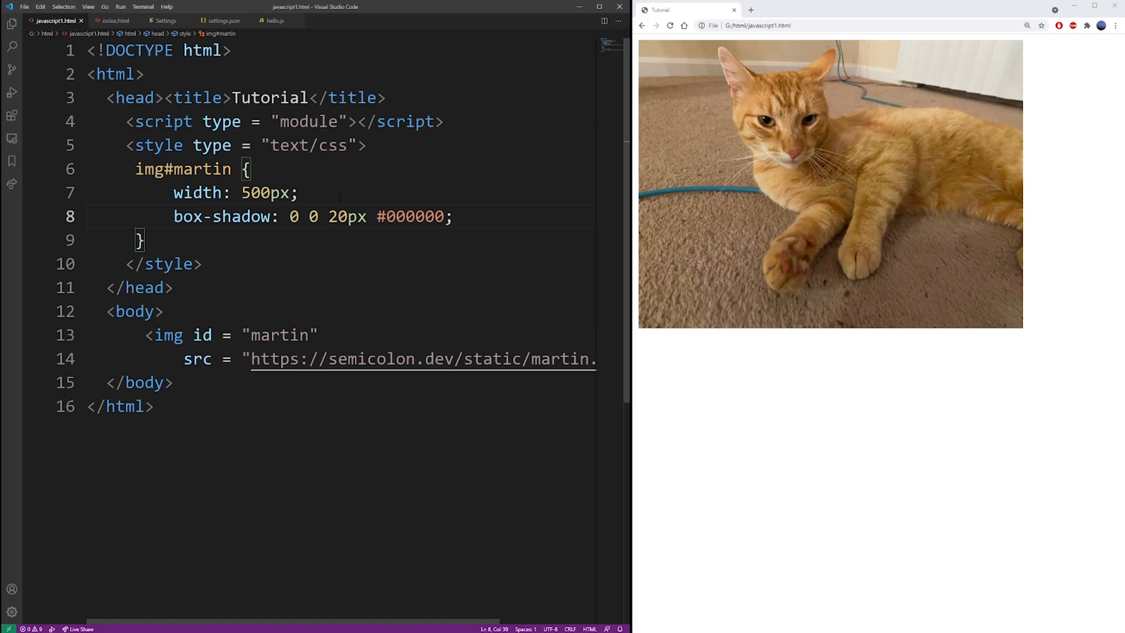
Replace the #000000 colour with the keyword black.
double_click(410, 216)
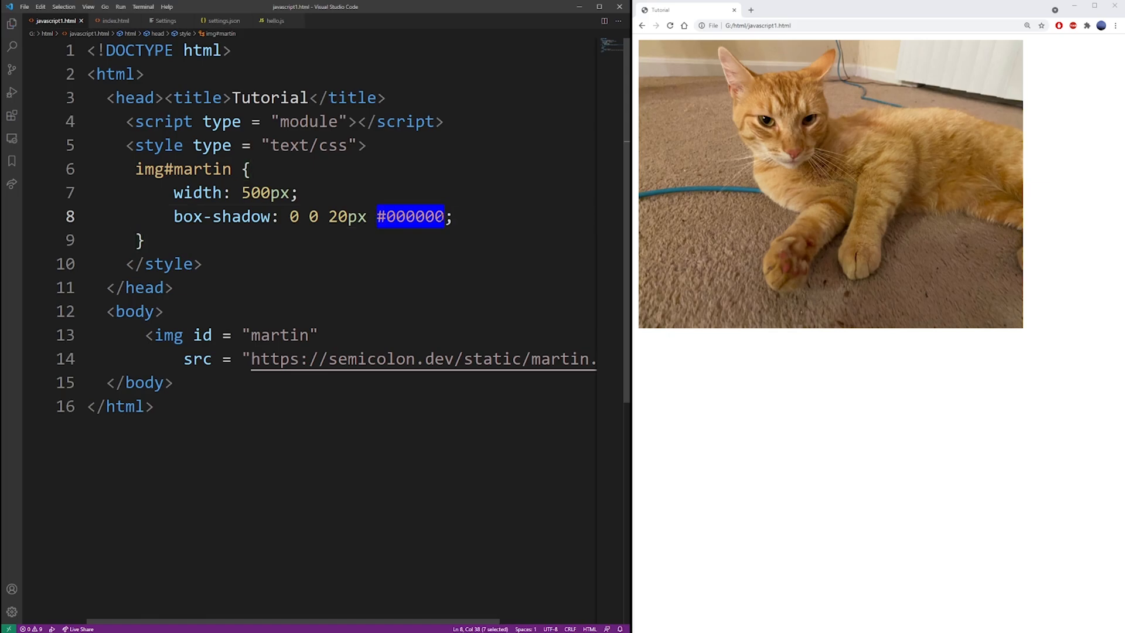
text(black)
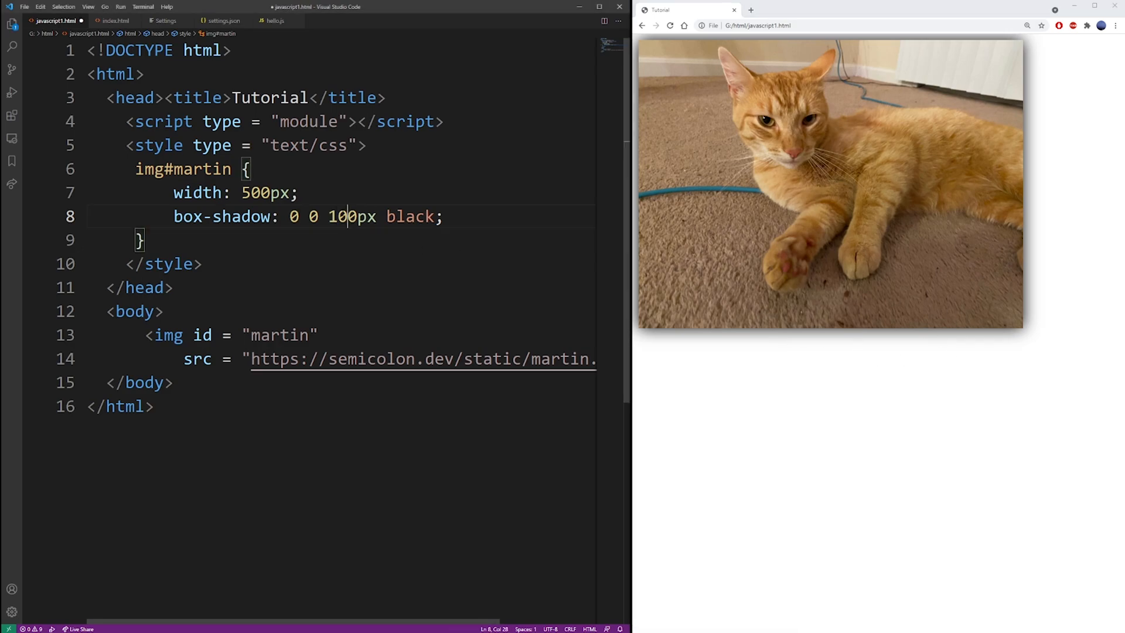
Select the shadow's blur value so it can be changed from 100px.
double_click(351, 215)
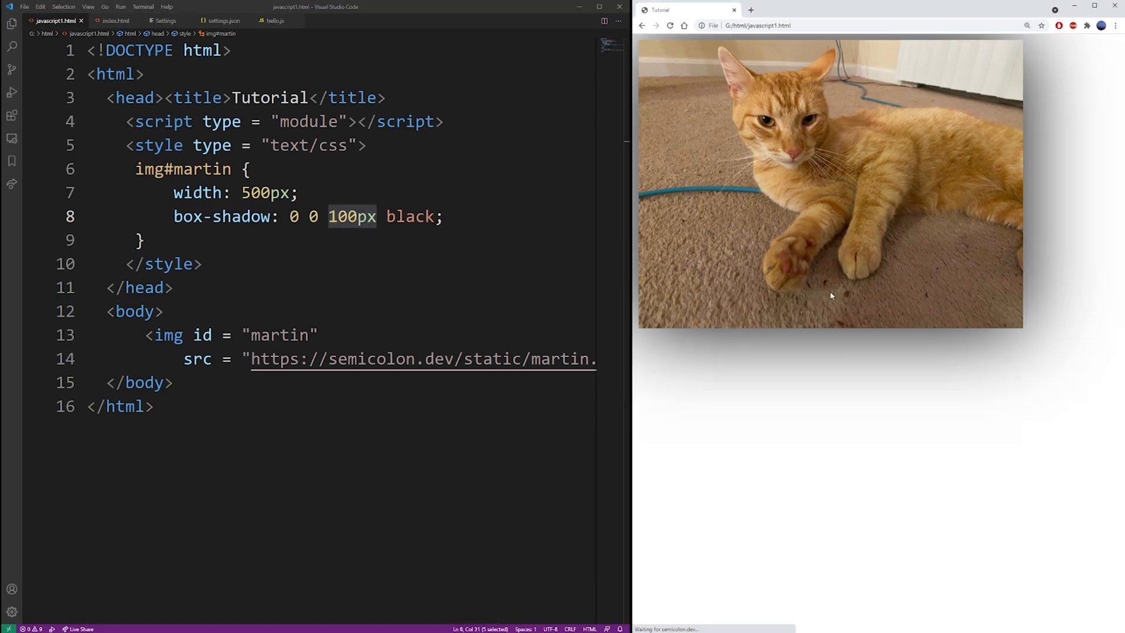
click(328, 215)
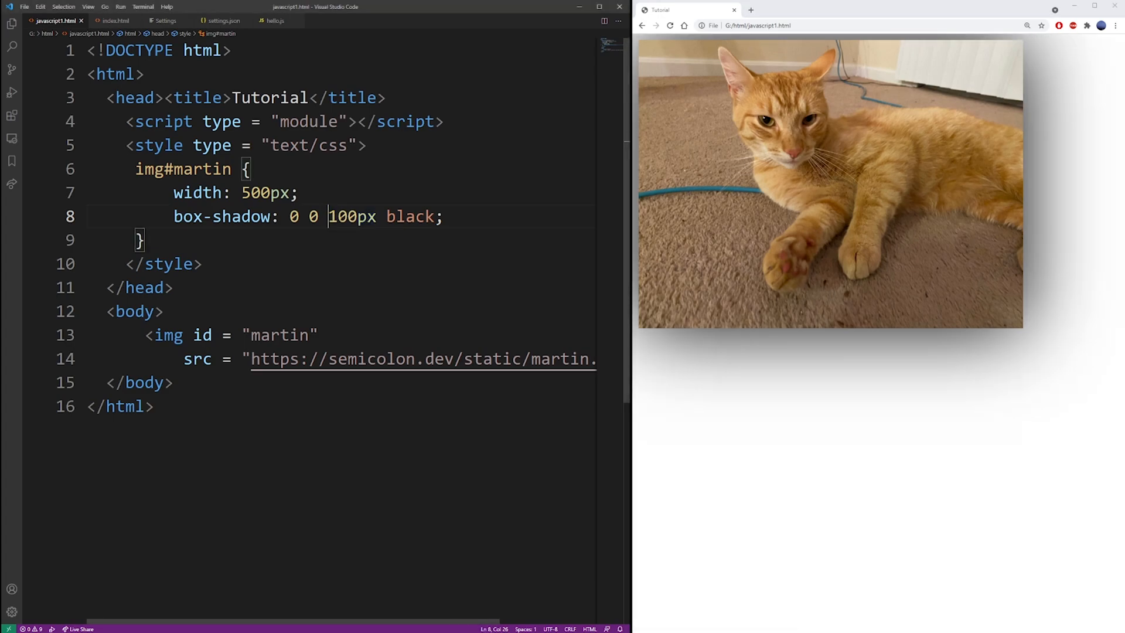
double_click(342, 215)
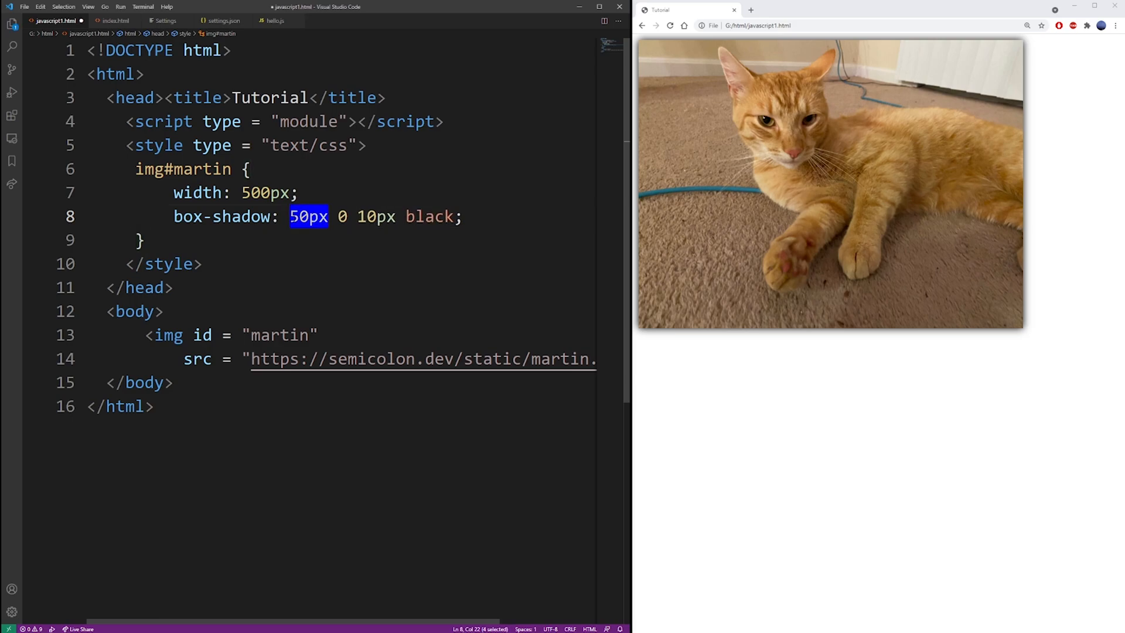
Set a 50px shadow offset and reload the browser to view the result.
text(50px)
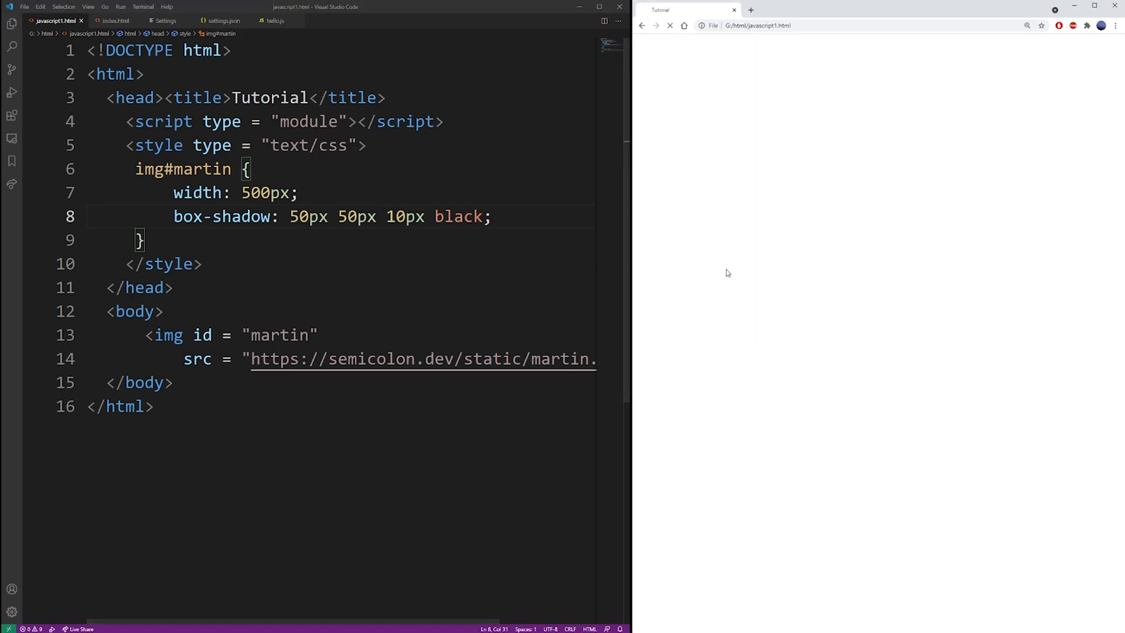
click(670, 25)
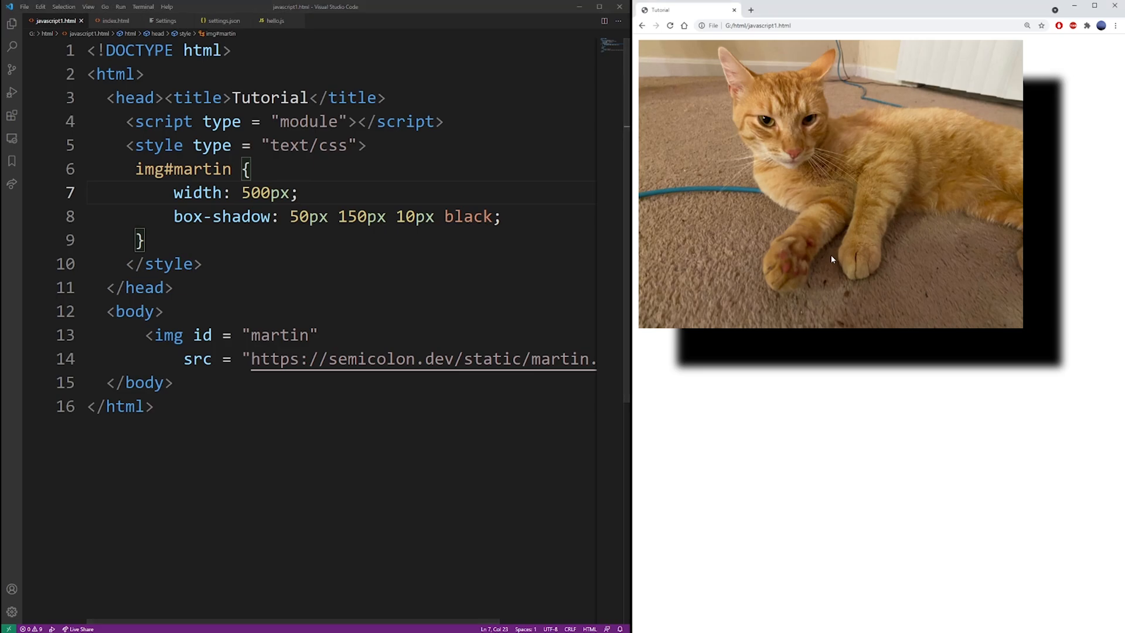
click(669, 25)
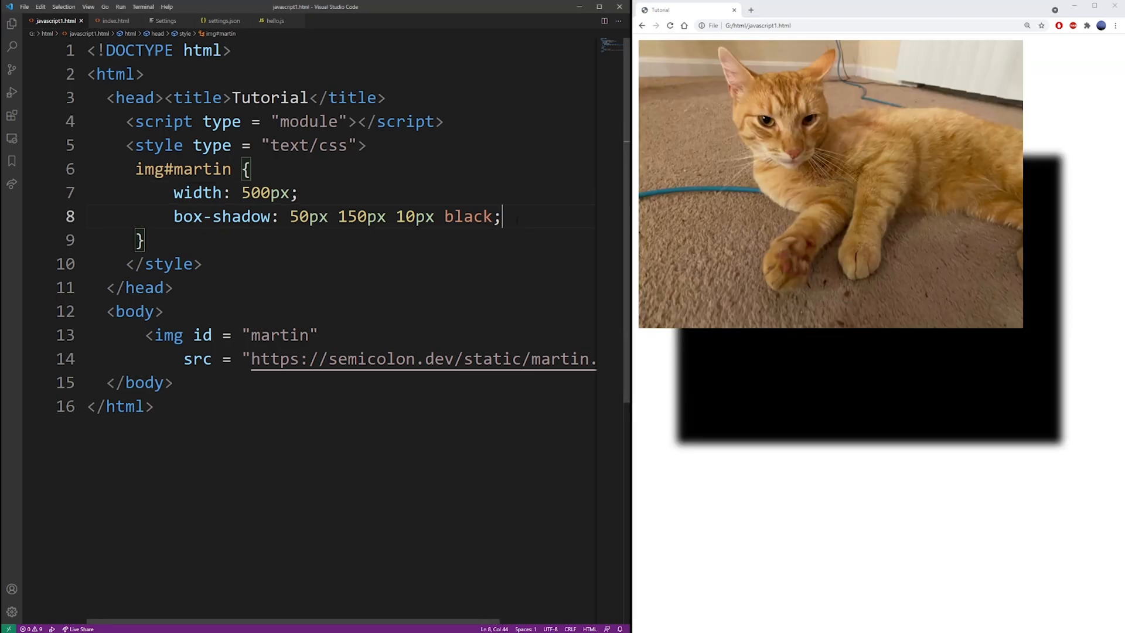
Select the vertical offset digits (150) ready to replace them.
double_click(347, 217)
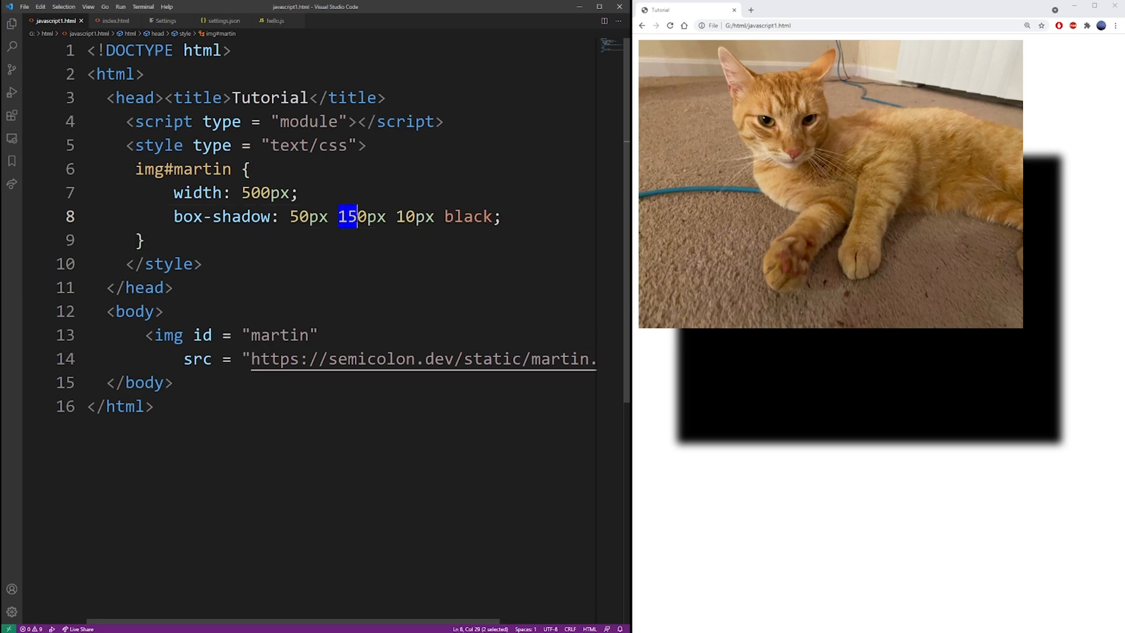
key(shift+Right)
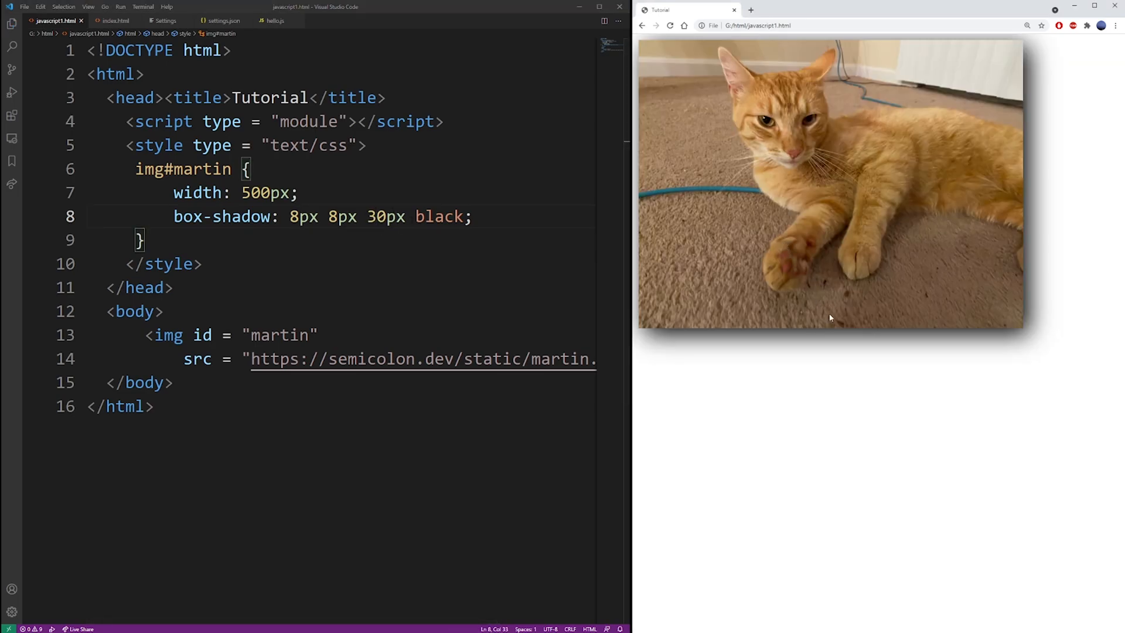
mouse_move(829, 350)
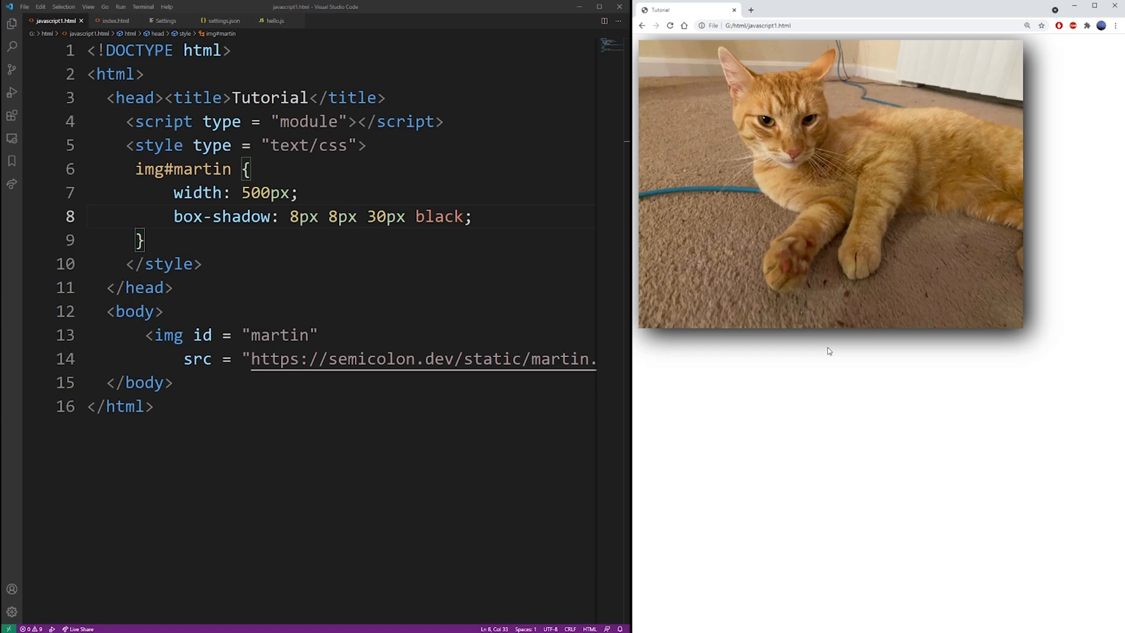